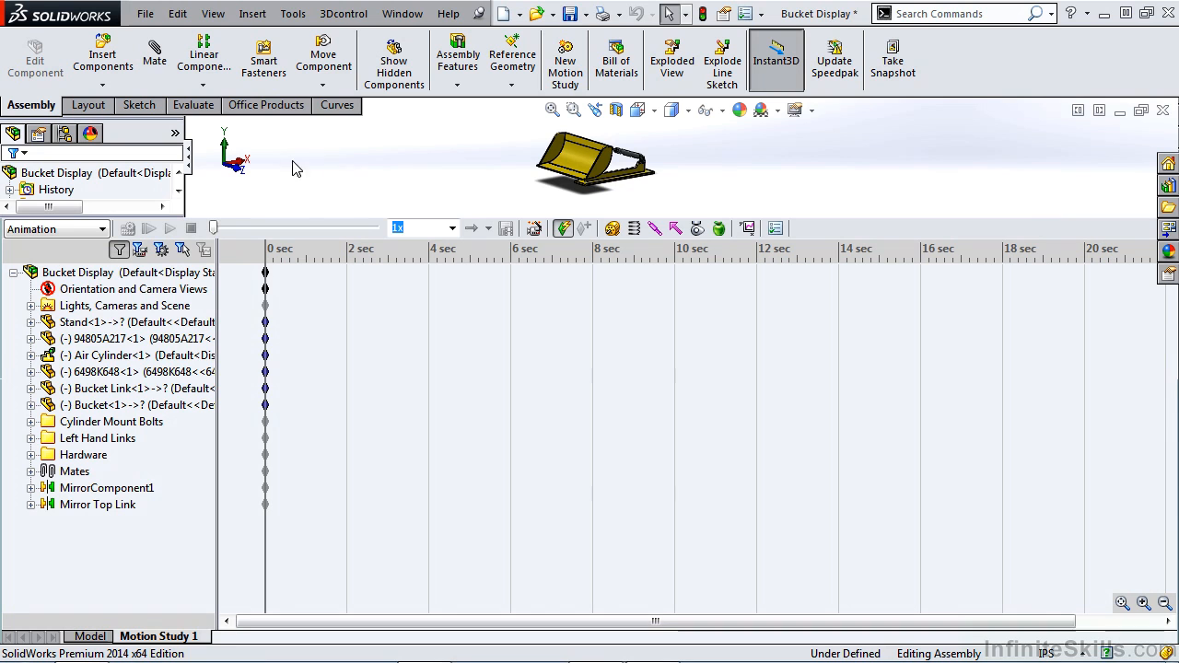
Check the view key options and the Directional2 light in the Lights, Cameras and Scene folder.
right_click(129, 288)
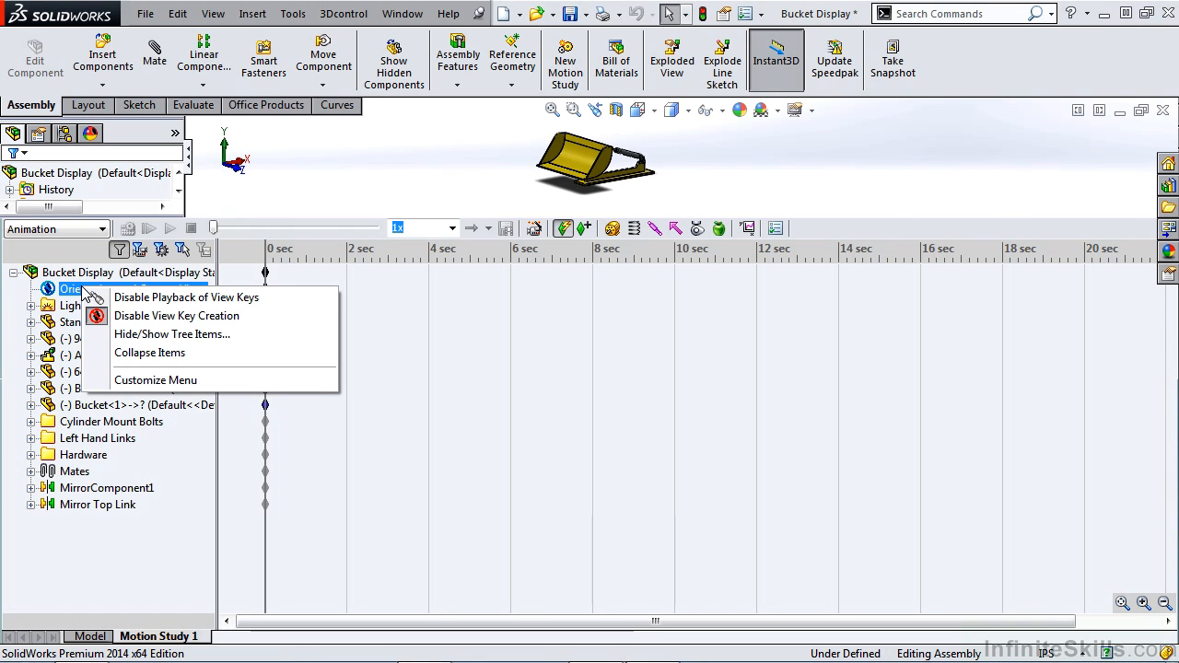
mouse_move(177, 315)
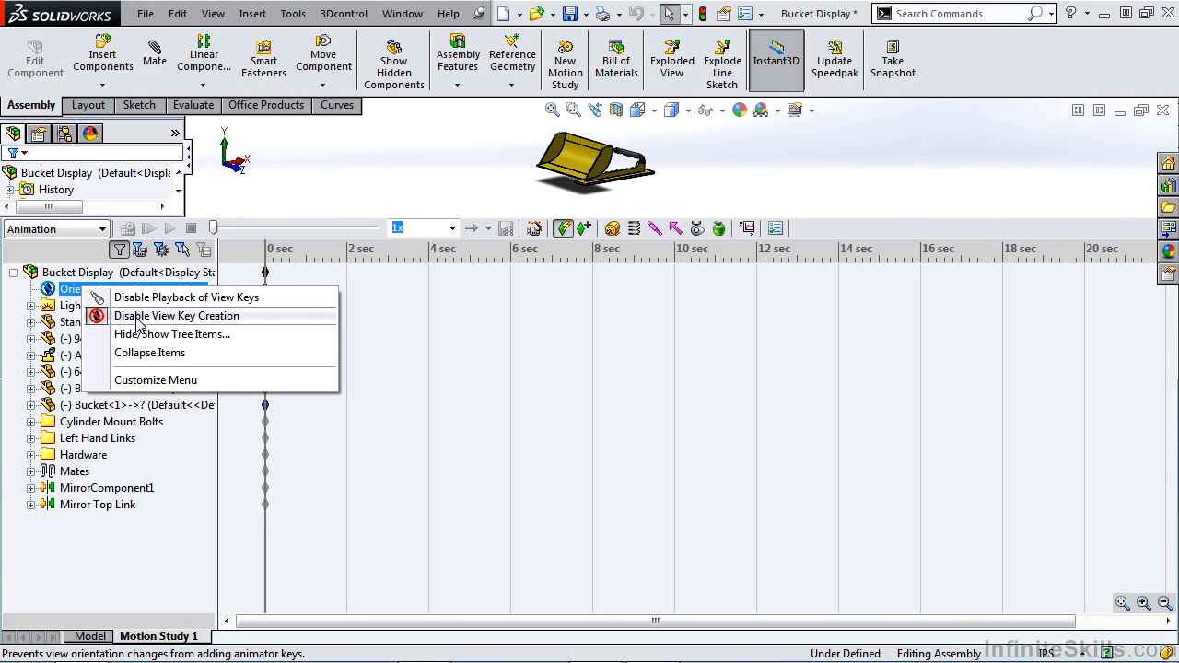
mouse_move(124, 329)
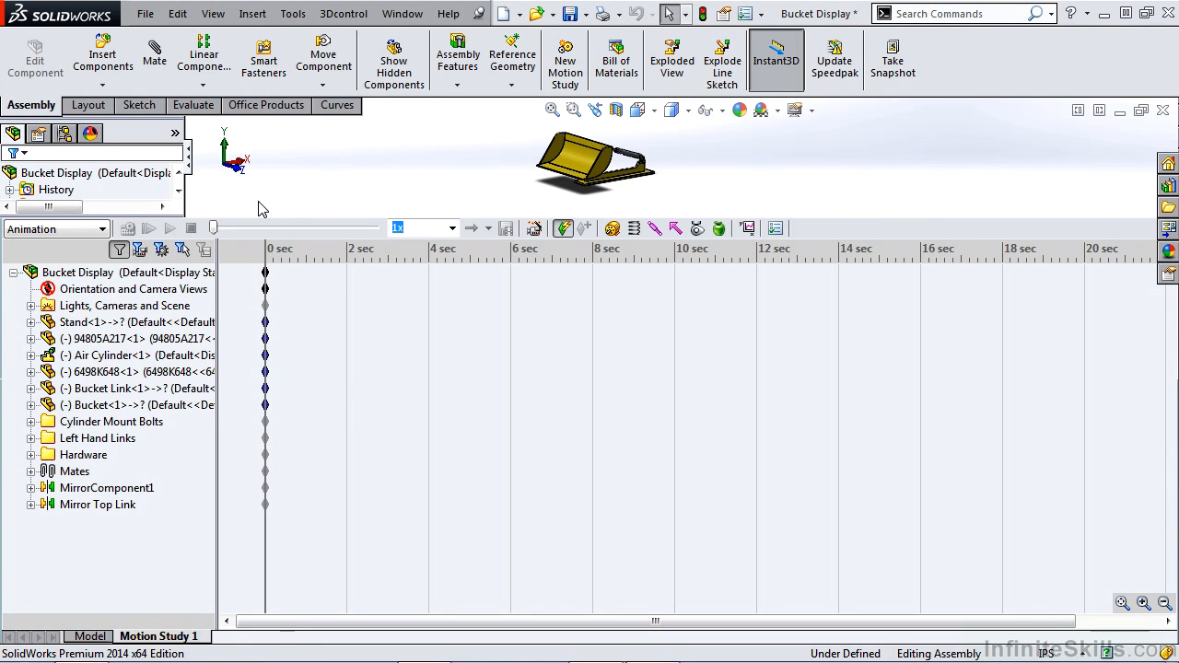
click(124, 305)
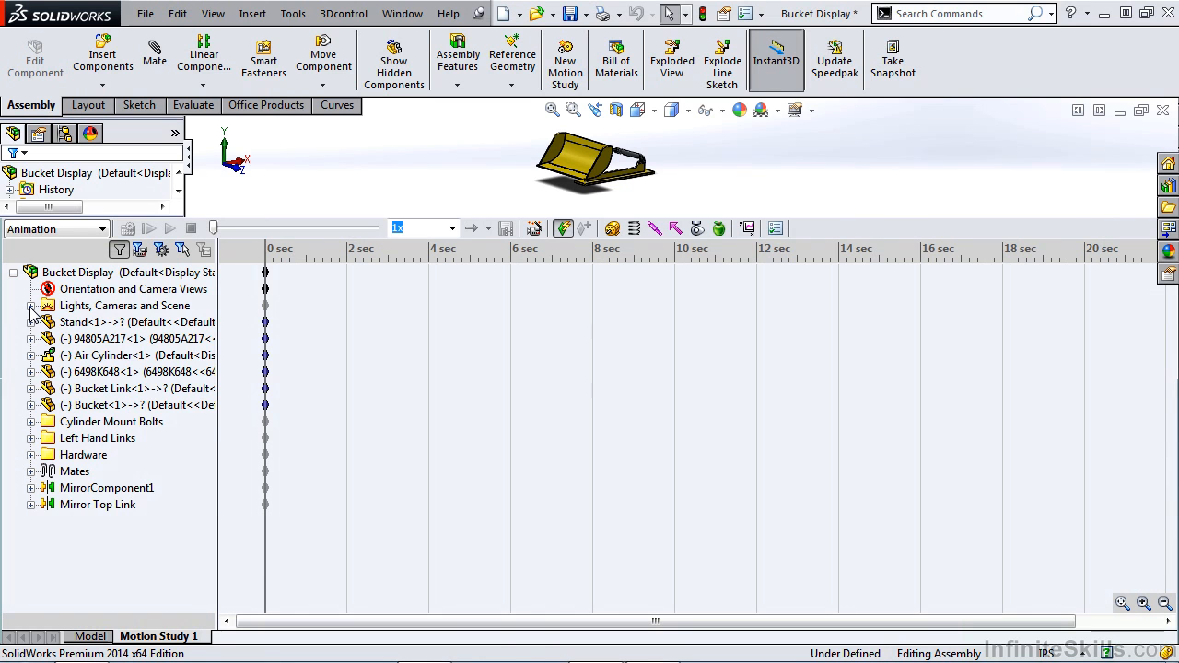
click(30, 305)
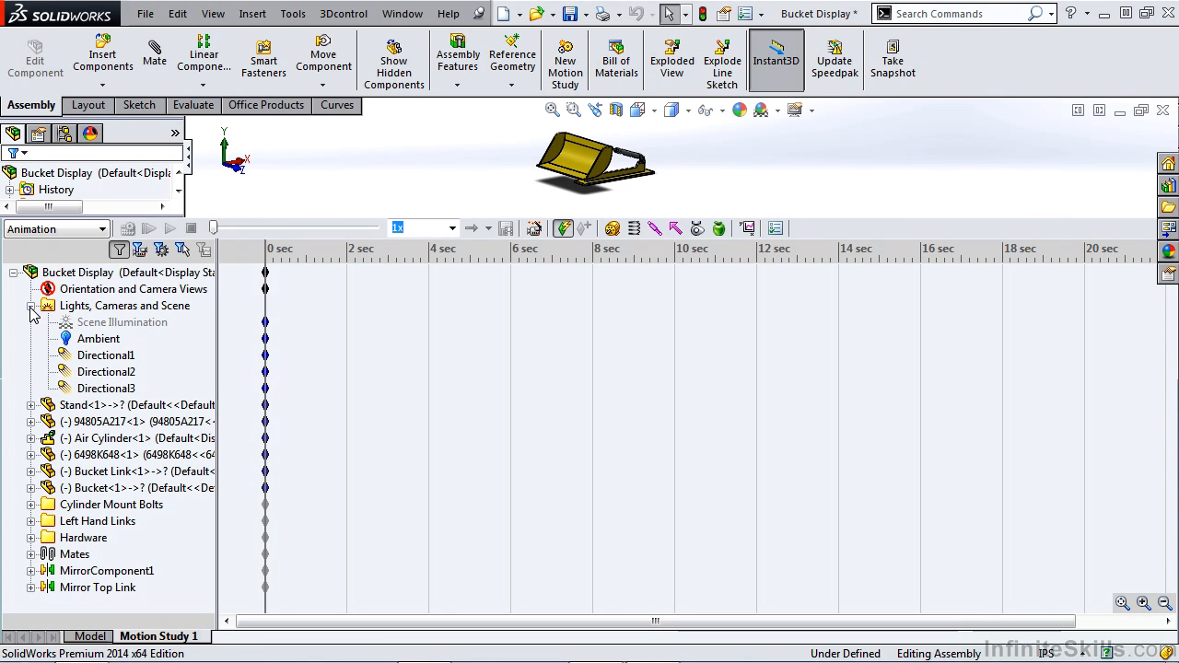
click(105, 372)
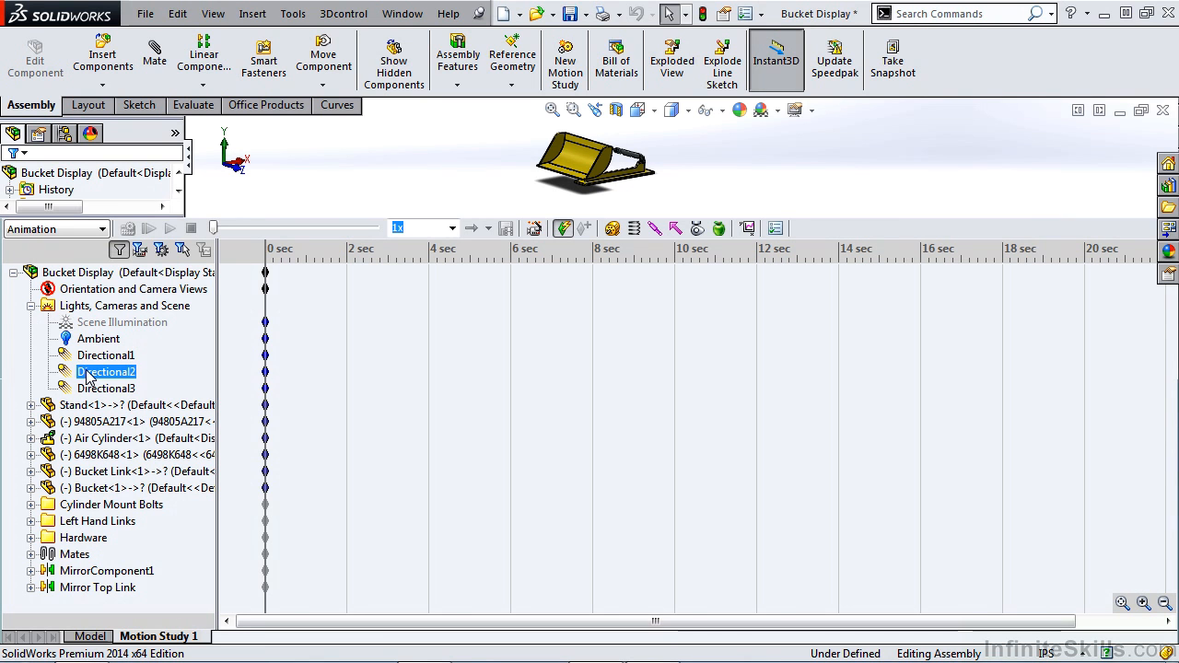
click(30, 305)
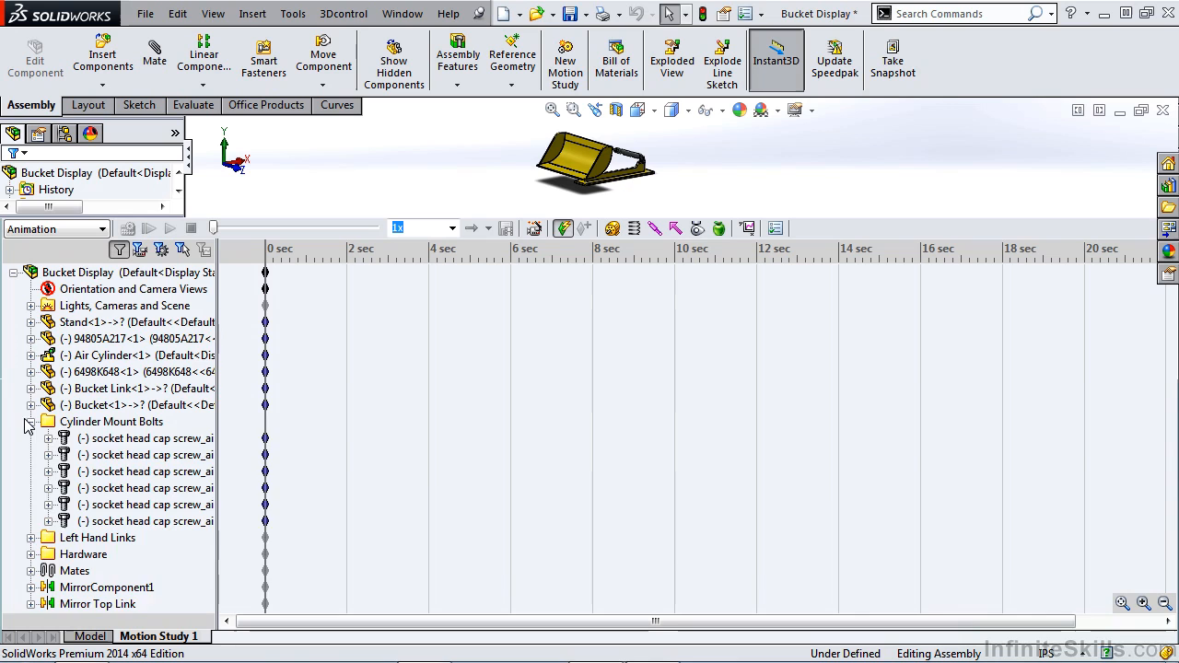
Collapse Cylinder Mount Bolts and select Stand's Move, Explode, Appearance and Mates entries.
click(31, 323)
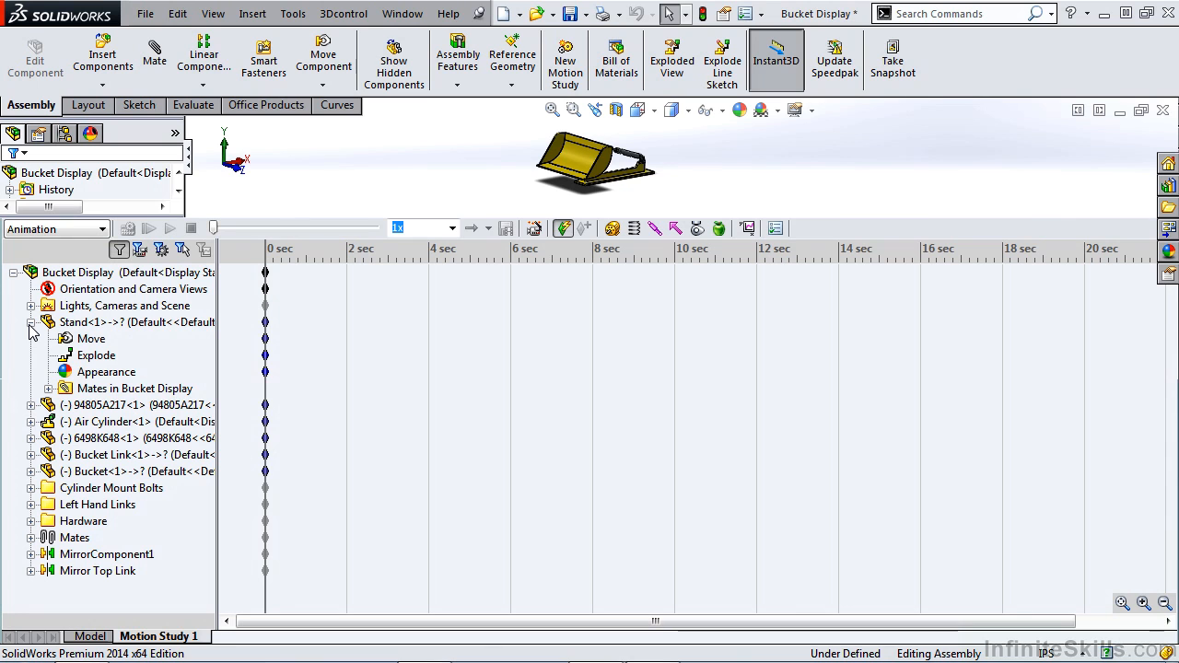
click(91, 339)
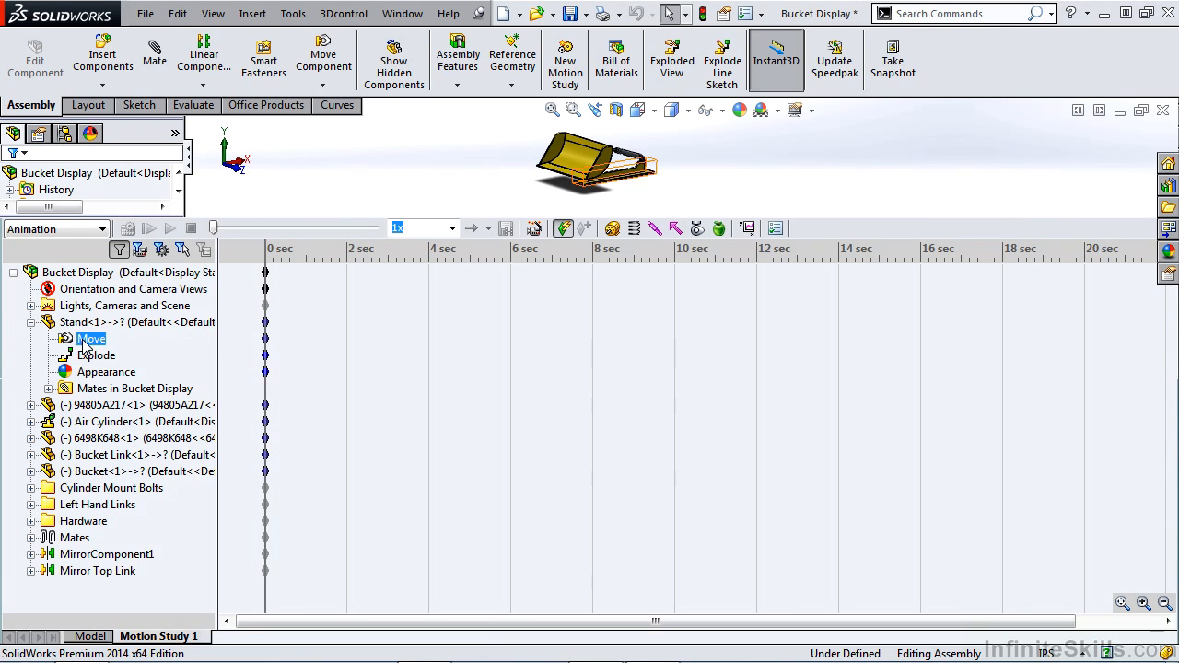
click(106, 371)
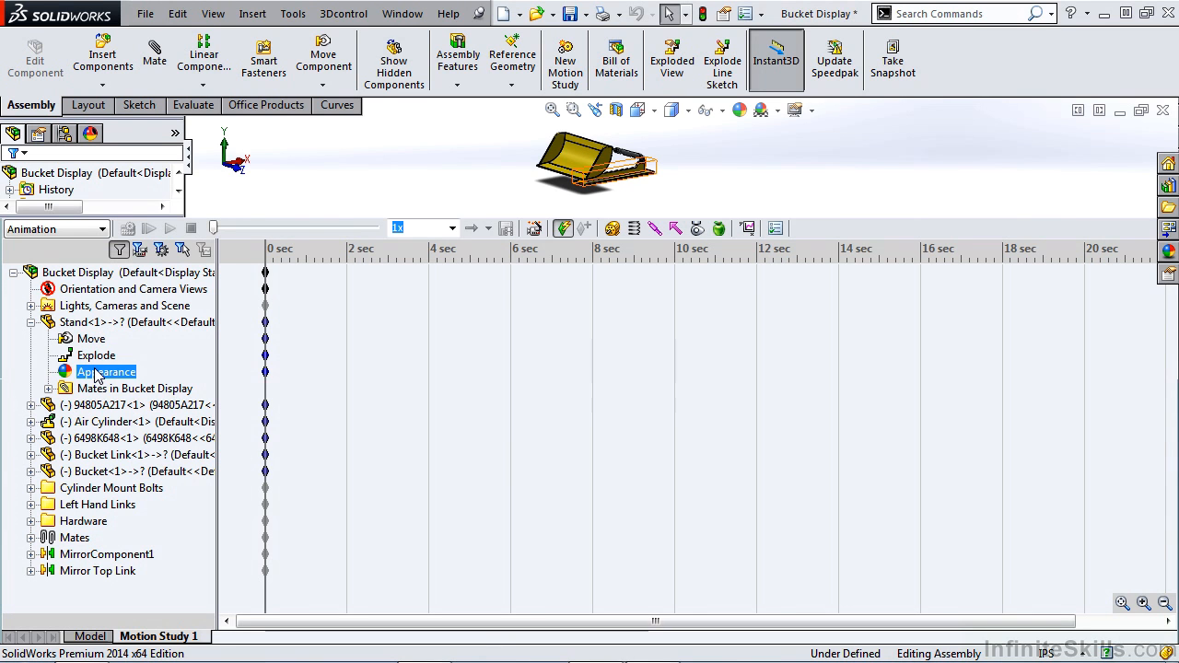
click(134, 387)
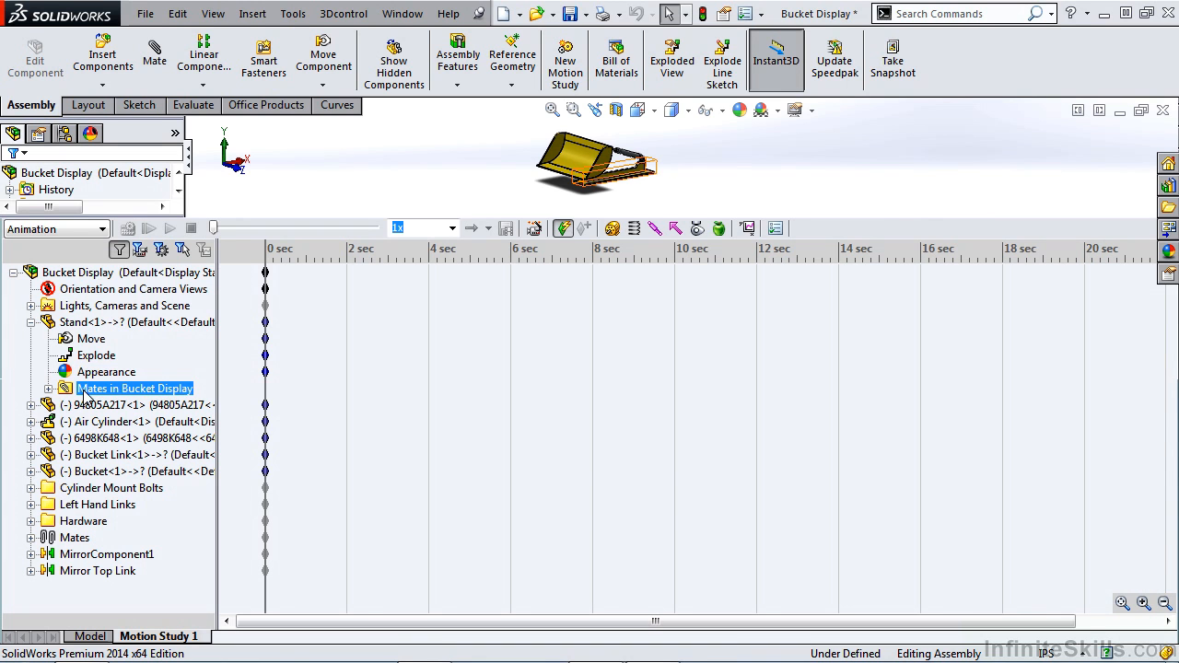
click(91, 338)
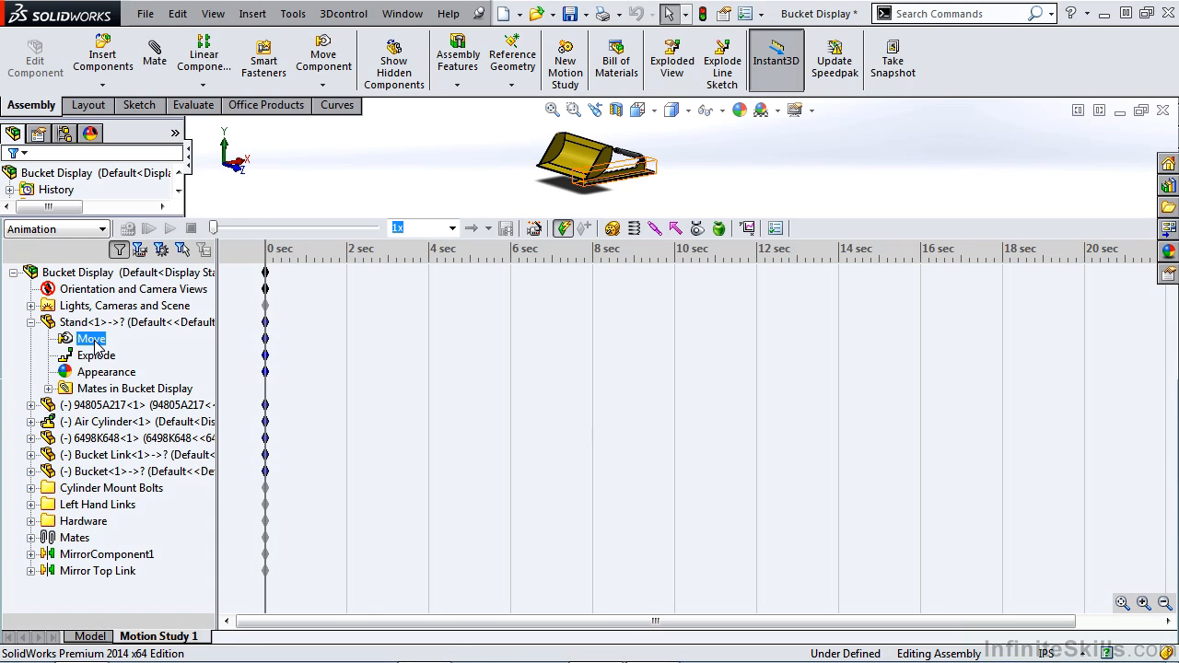
click(97, 355)
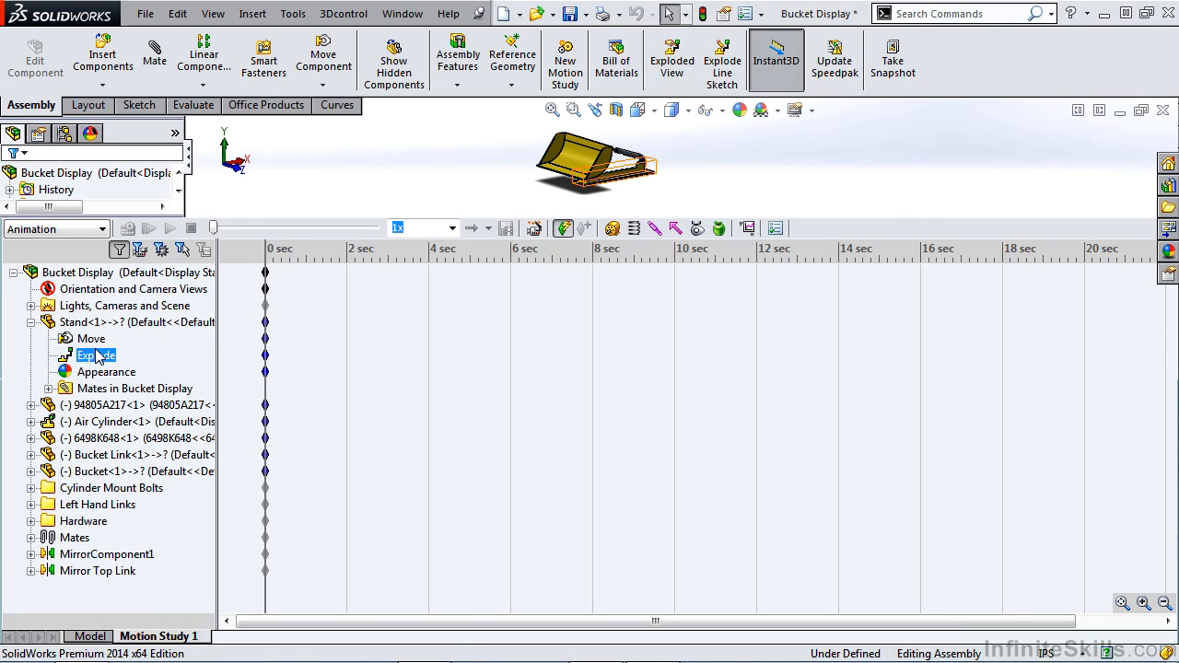
click(105, 371)
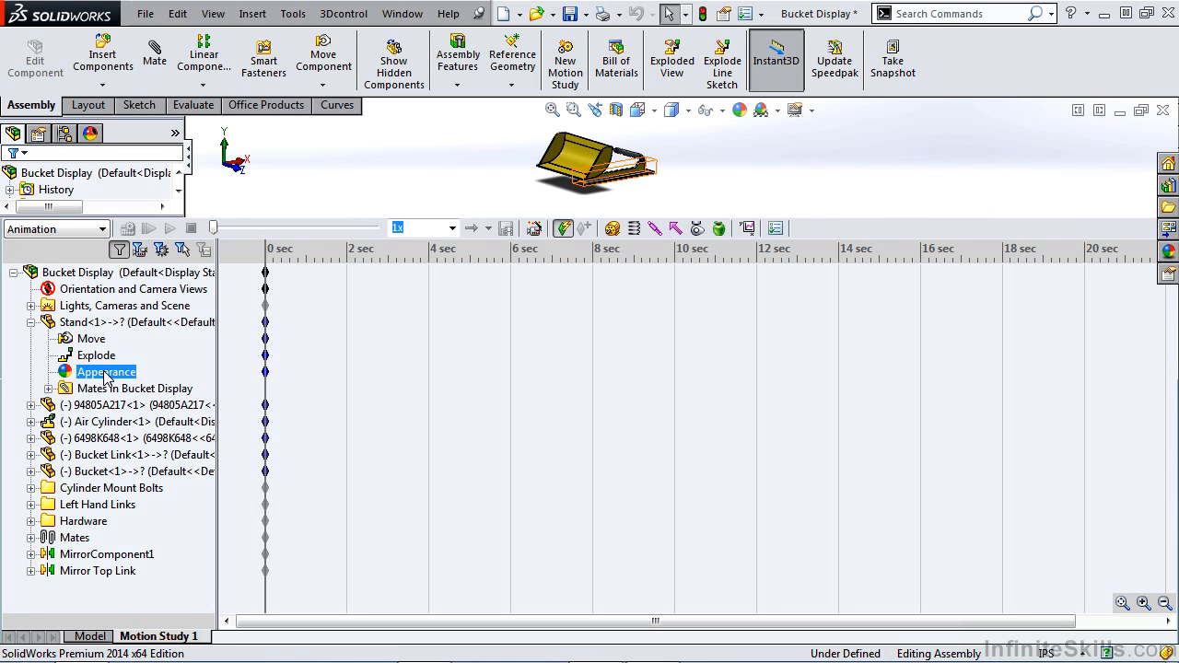
List the Stand's mates, view Coincident1's context menu options, then collapse Stand<1>.
click(48, 388)
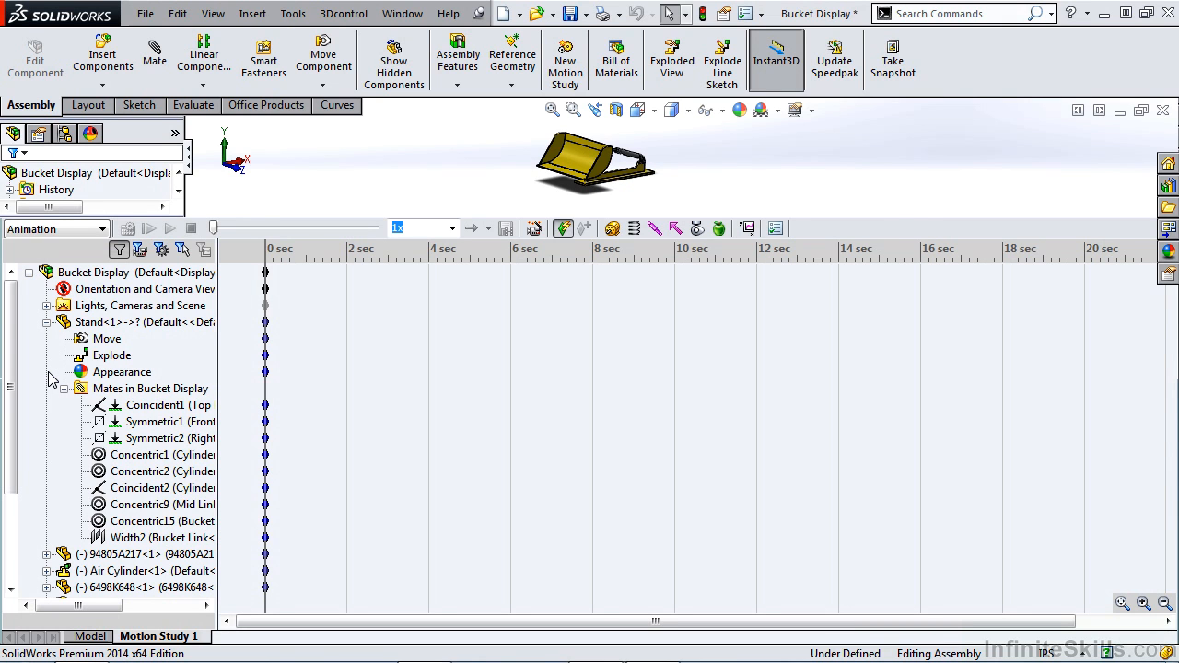
mouse_move(152, 404)
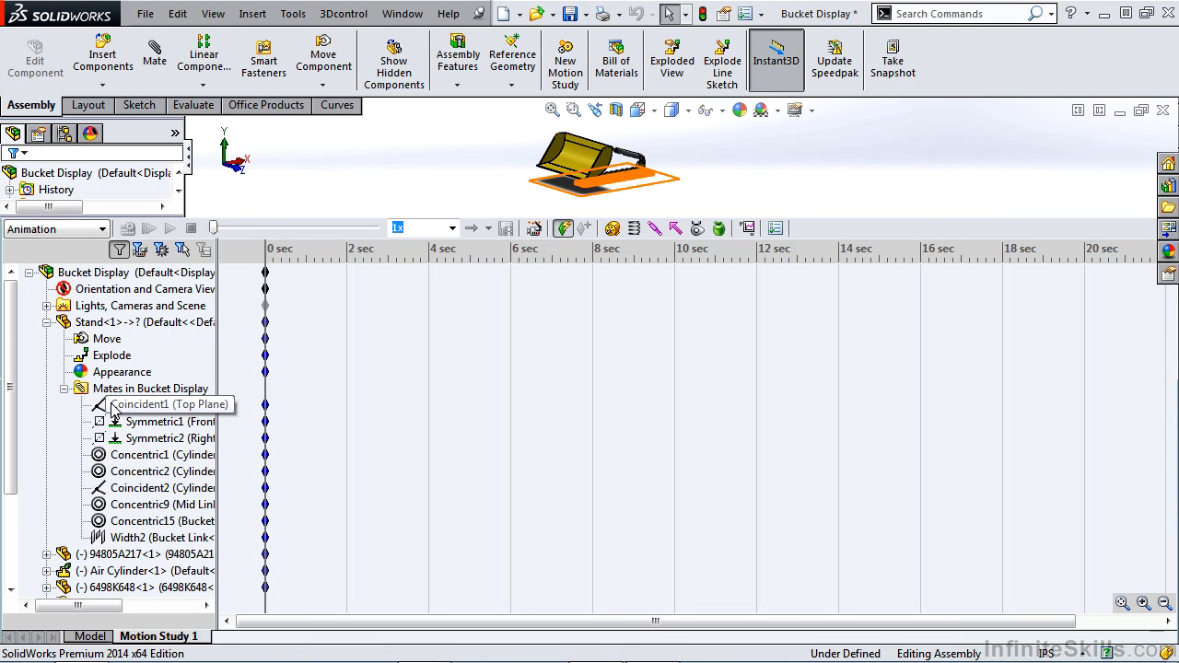
click(161, 404)
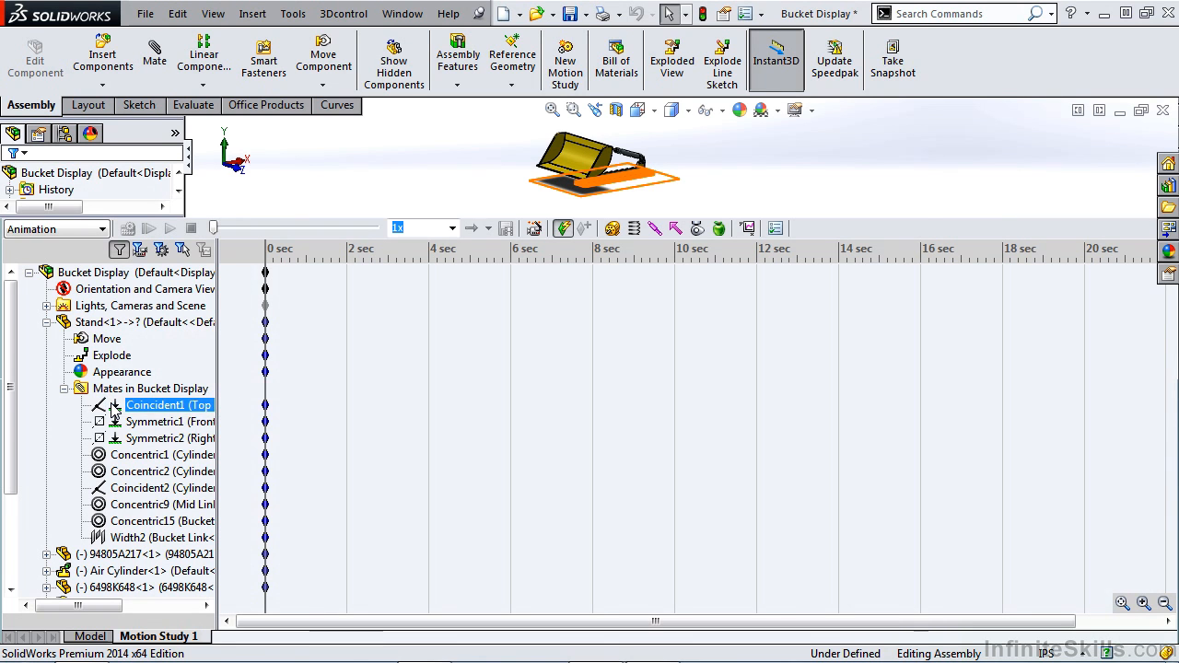
right_click(168, 406)
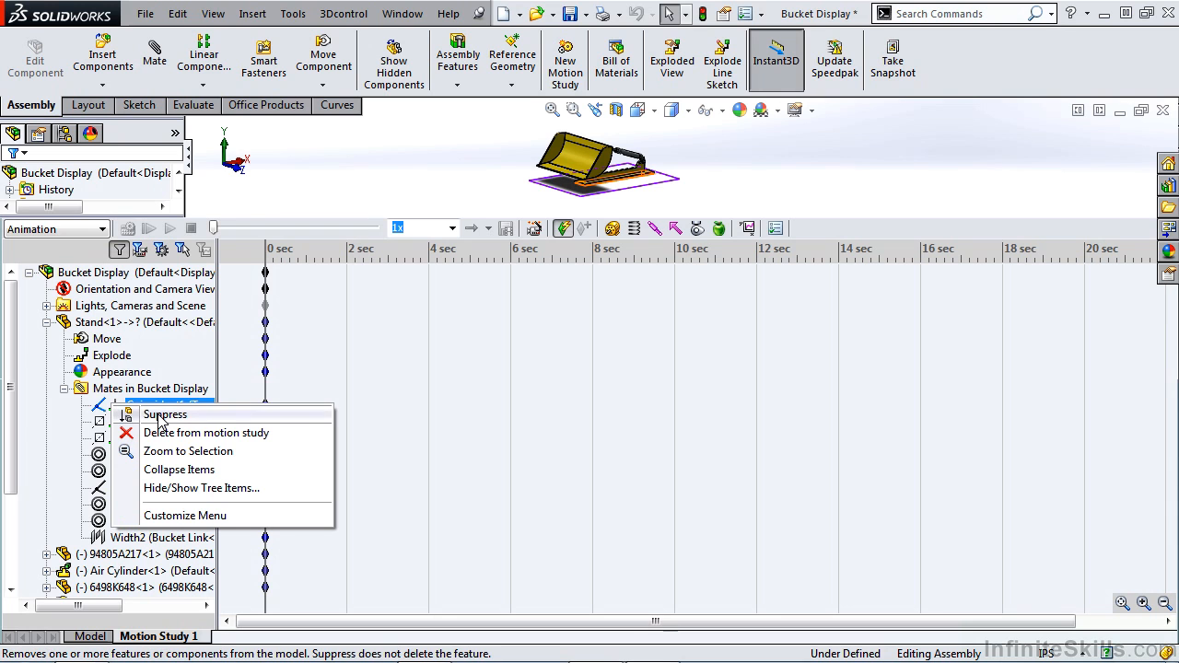
mouse_move(161, 433)
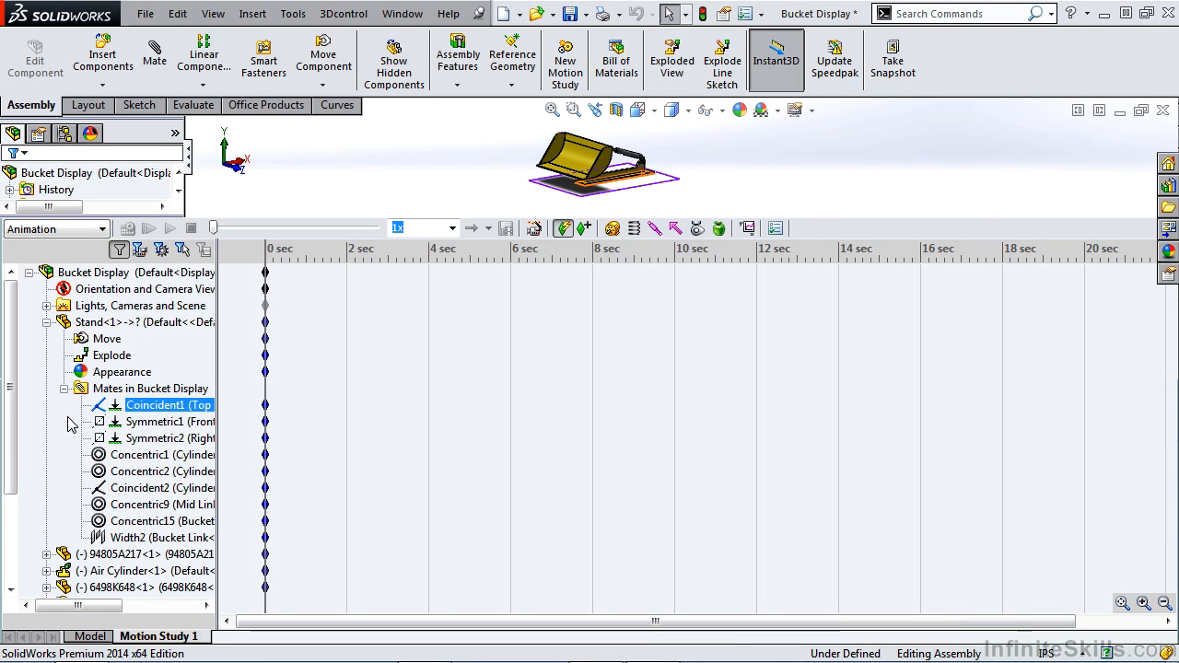
click(47, 322)
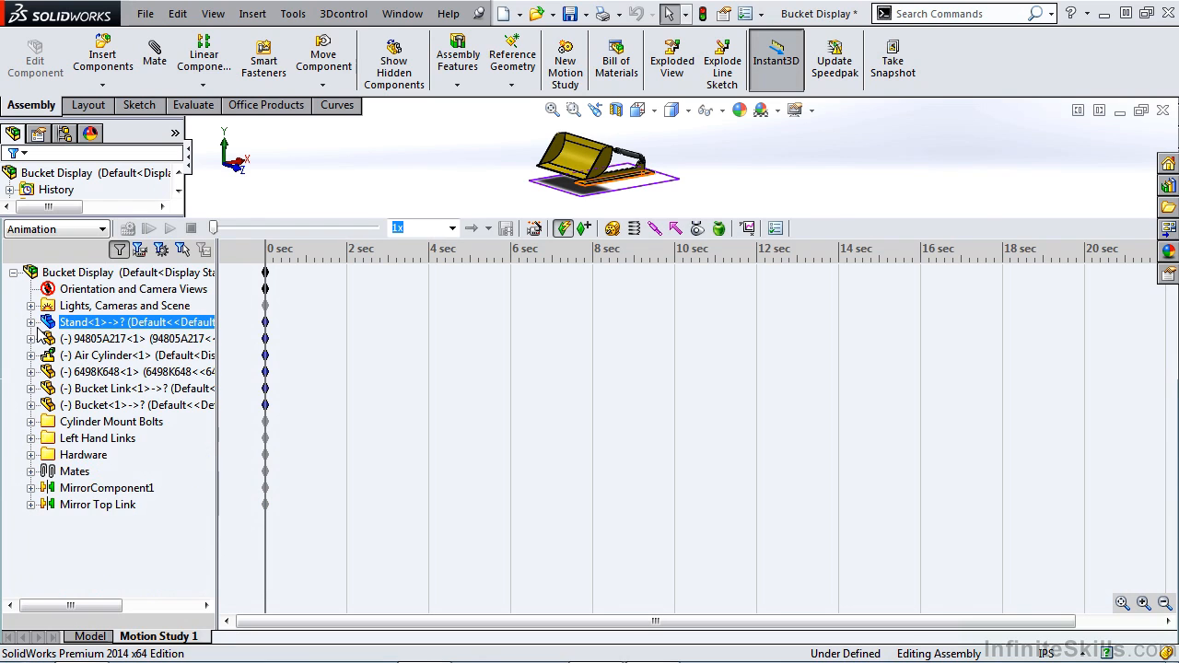